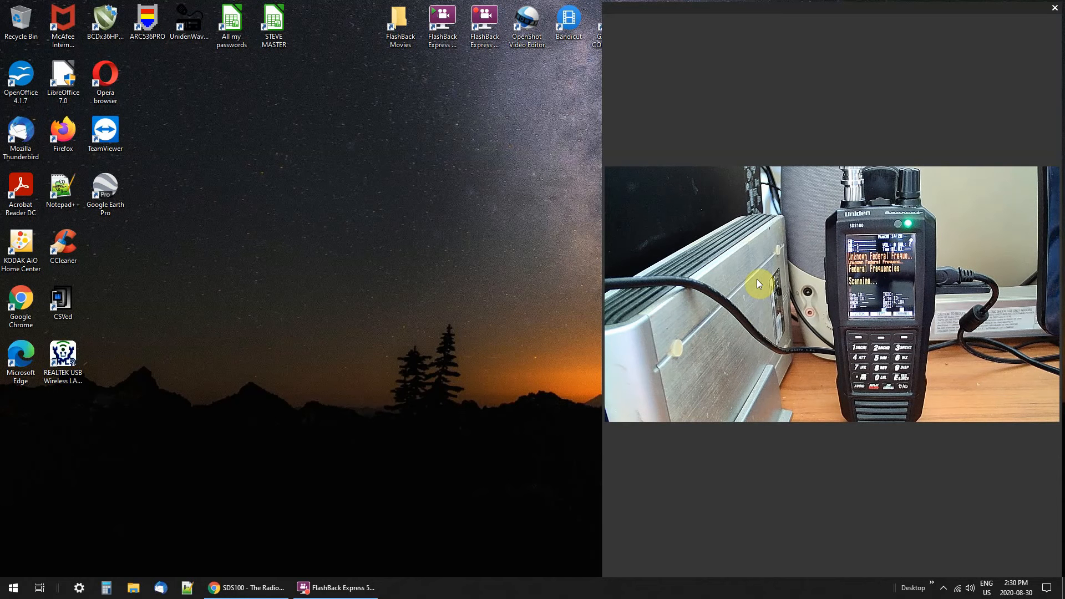
pyautogui.moveTo(605, 279)
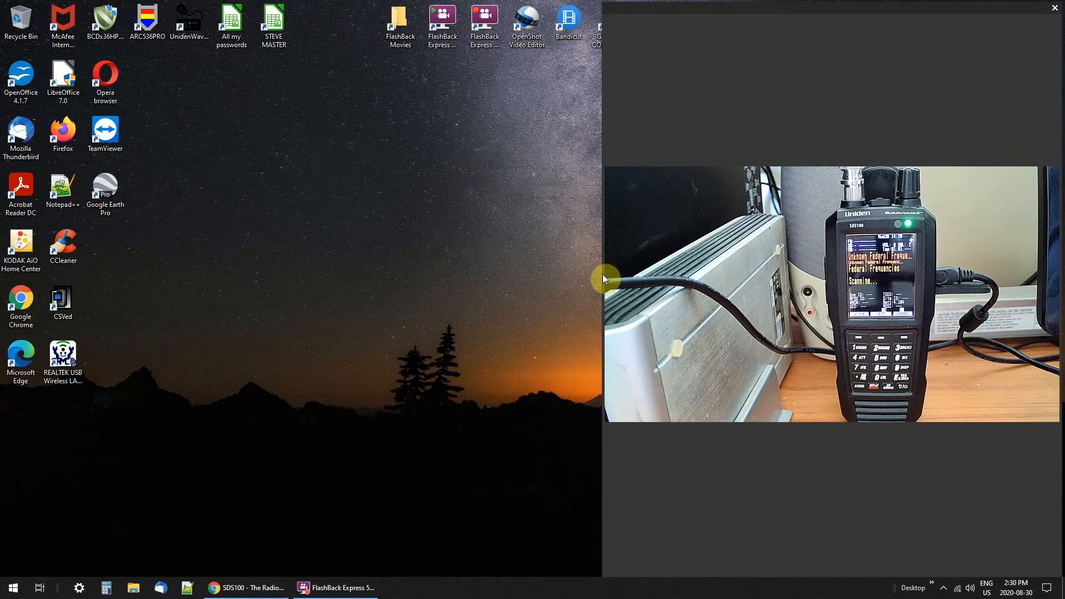
# Drag the webcam viewer window larger so the SDS100 scanner's live display fills the screen.
pyautogui.moveTo(605, 279); pyautogui.dragTo(391, 314)
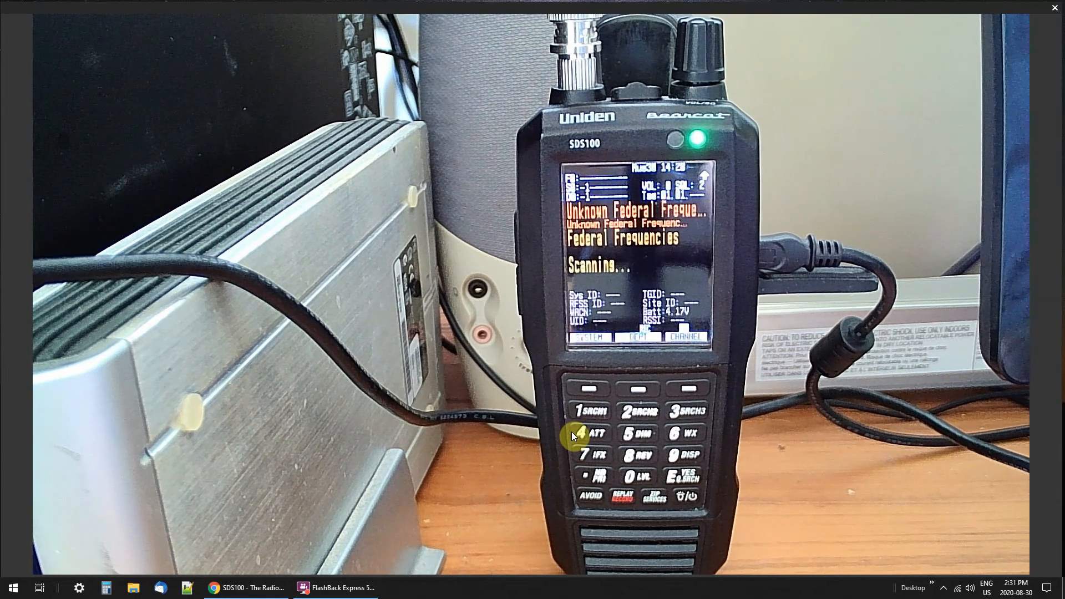
pyautogui.moveTo(281, 138)
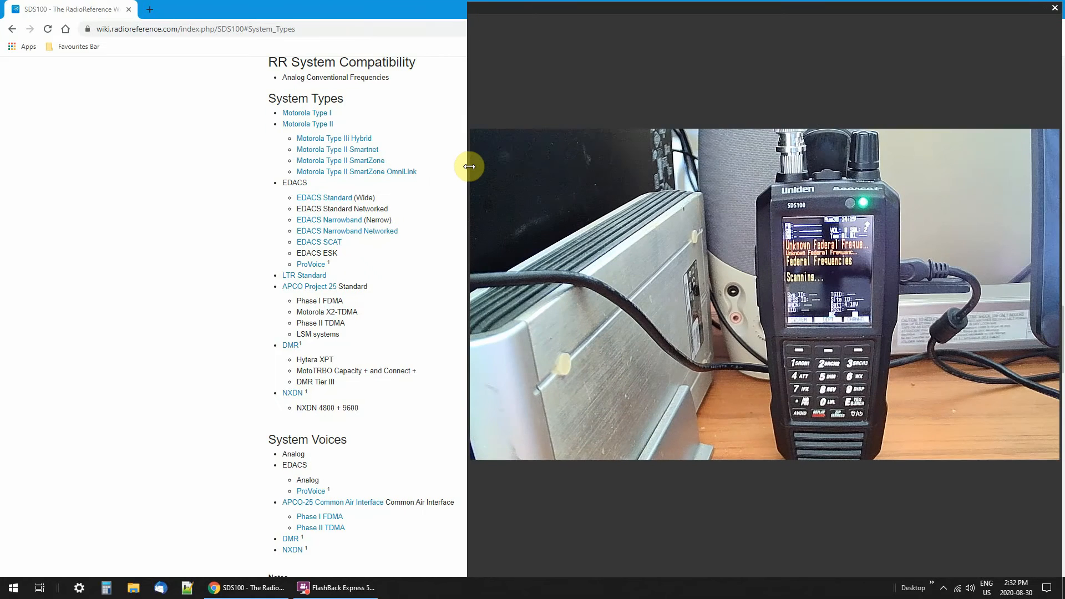
pyautogui.moveTo(155, 265)
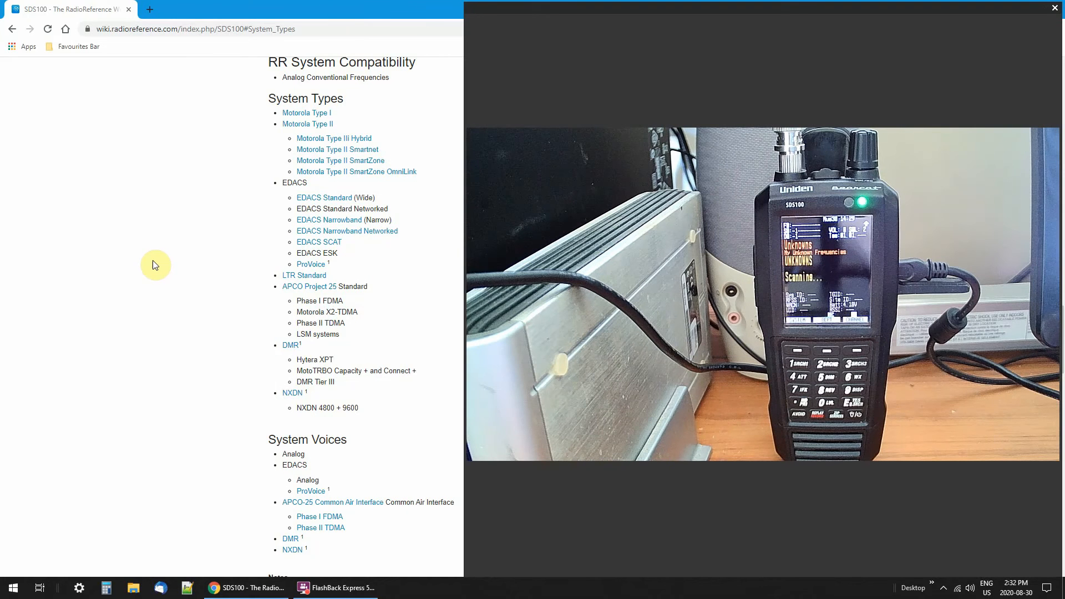
pyautogui.moveTo(239, 204)
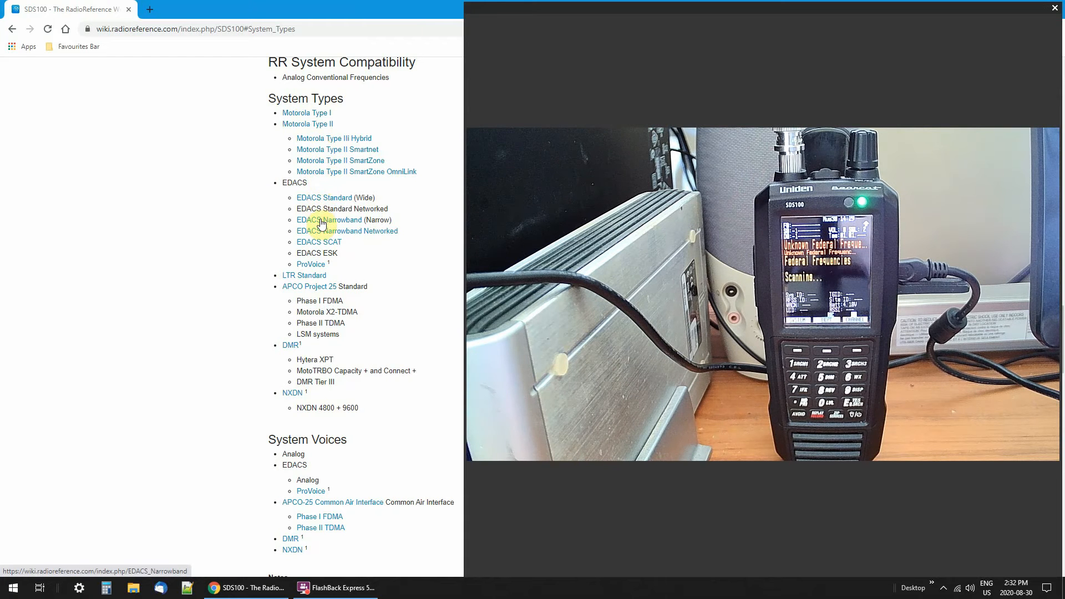
pyautogui.moveTo(315, 408)
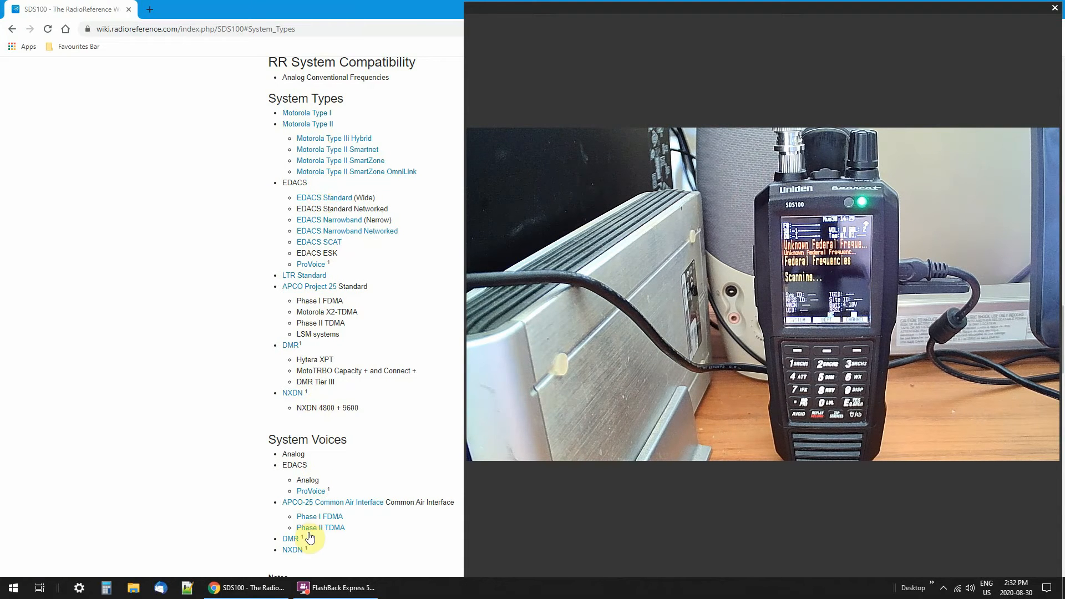
pyautogui.moveTo(320, 188)
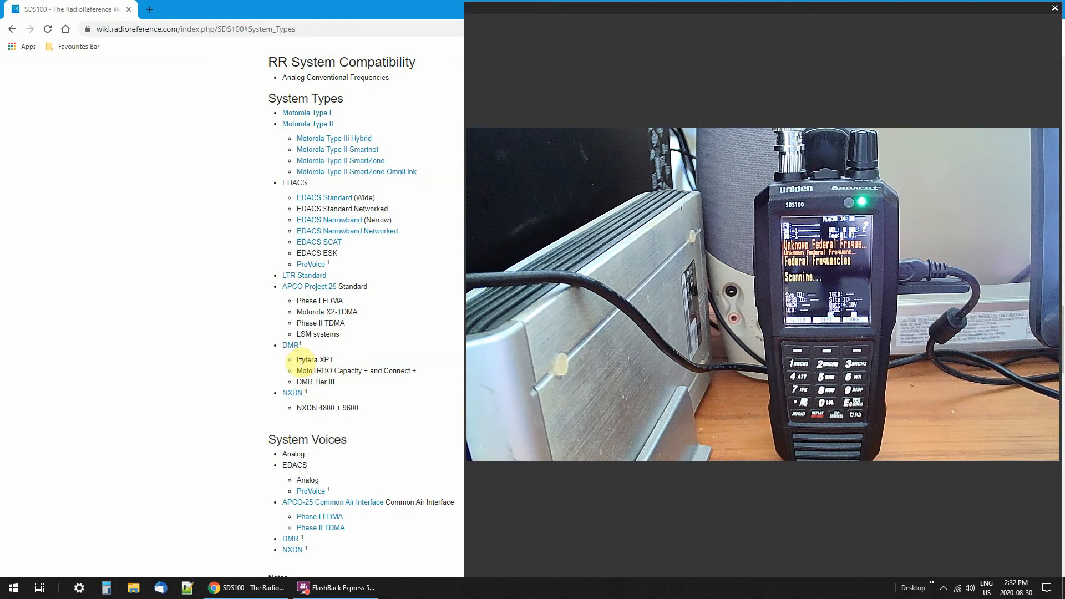
pyautogui.moveTo(293, 400)
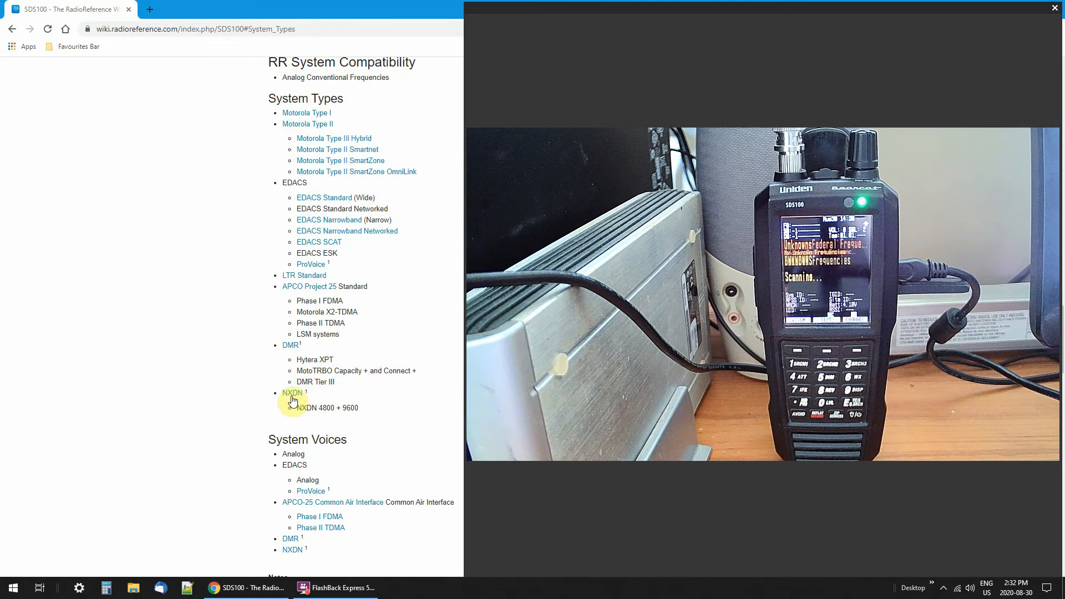
pyautogui.moveTo(293, 393)
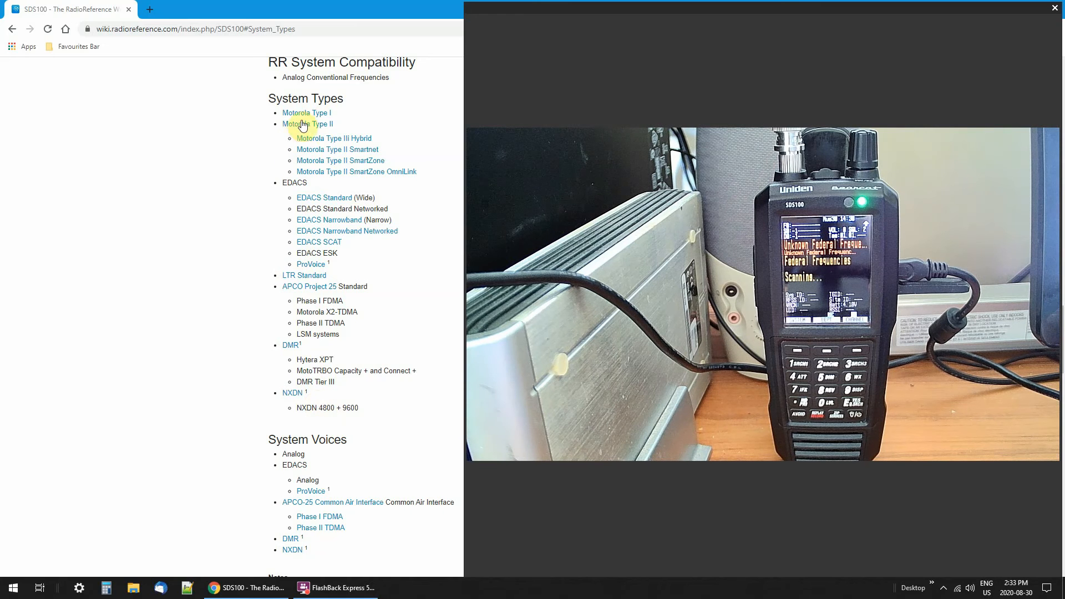
pyautogui.moveTo(324, 291)
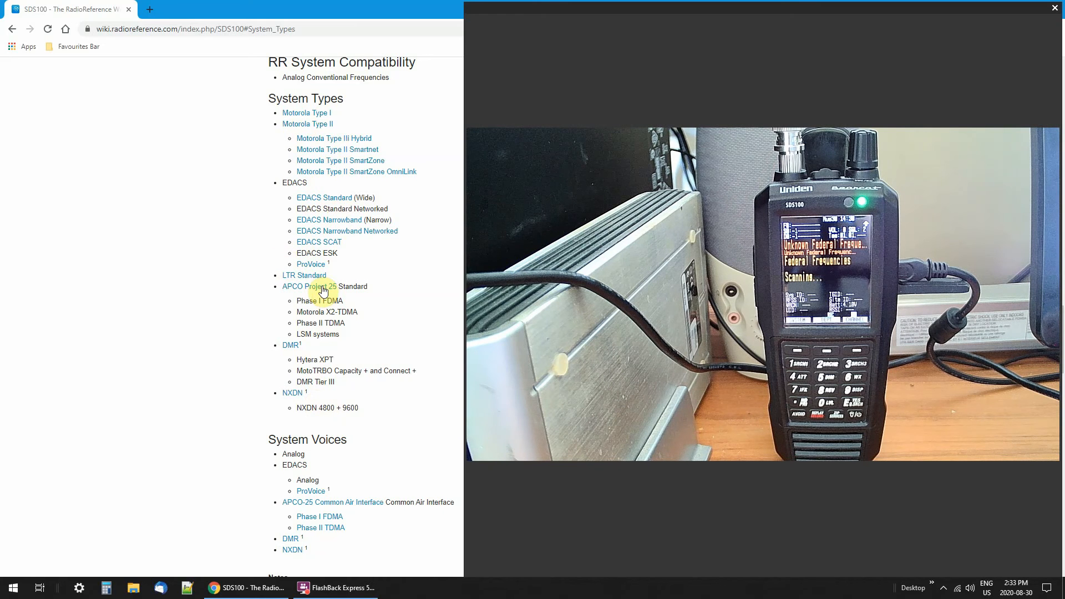
pyautogui.moveTo(370, 142)
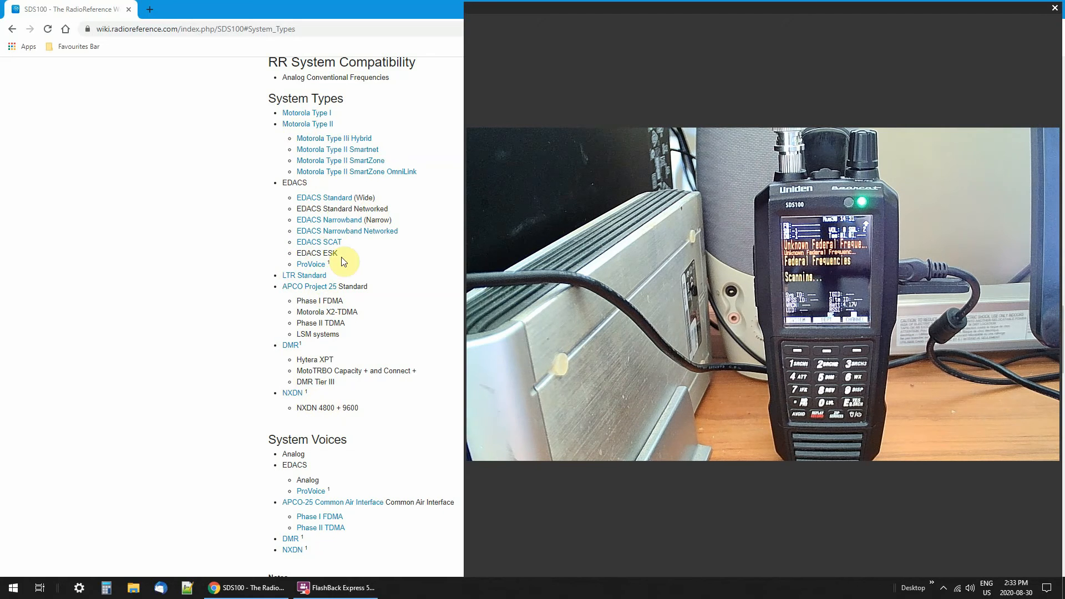
pyautogui.moveTo(316, 480)
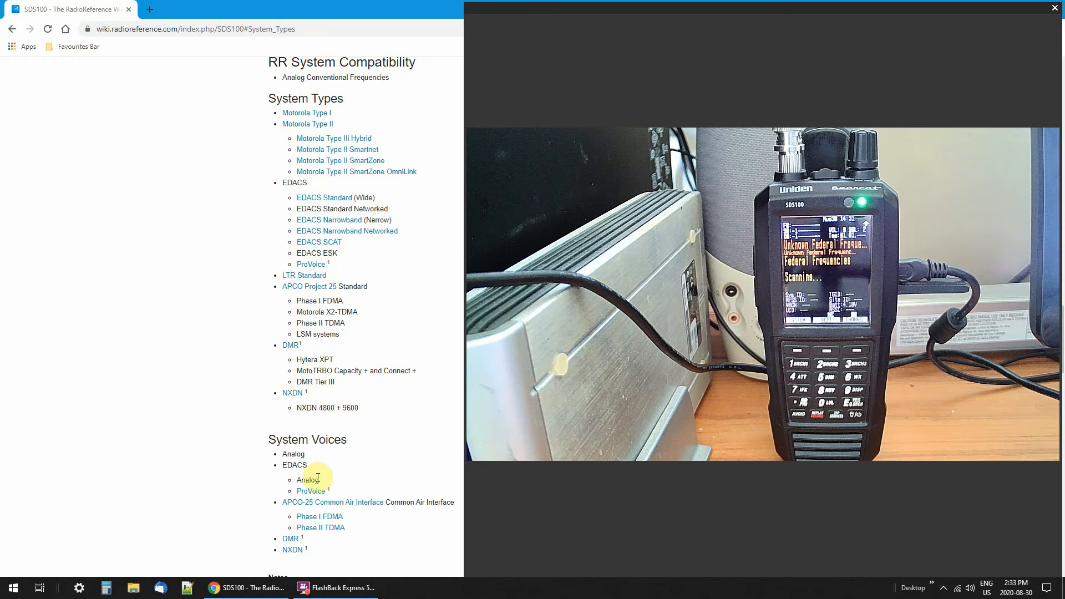
pyautogui.moveTo(317, 524)
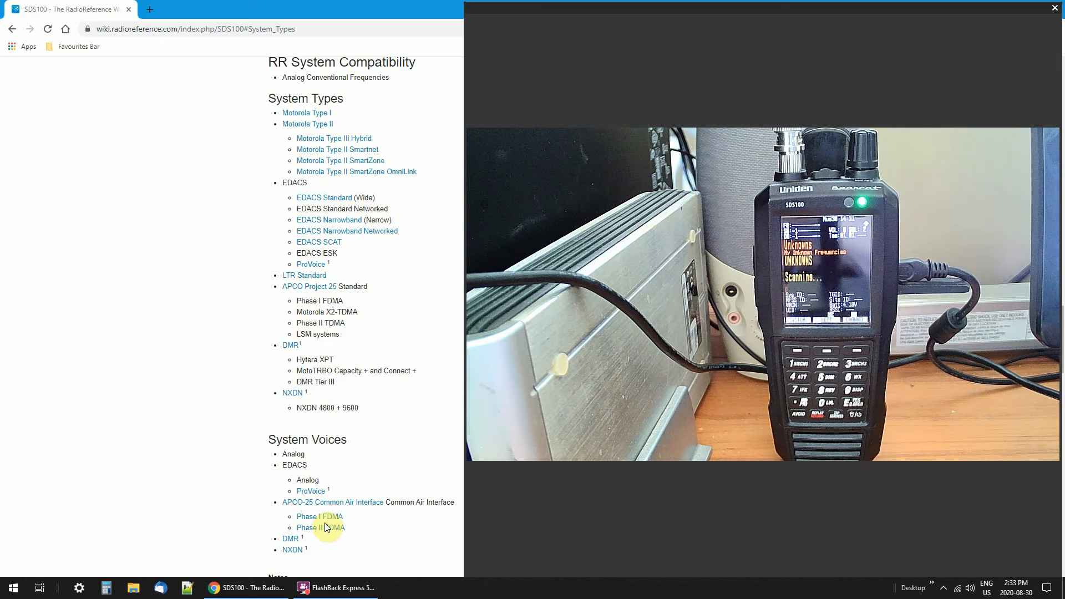
pyautogui.moveTo(333, 502)
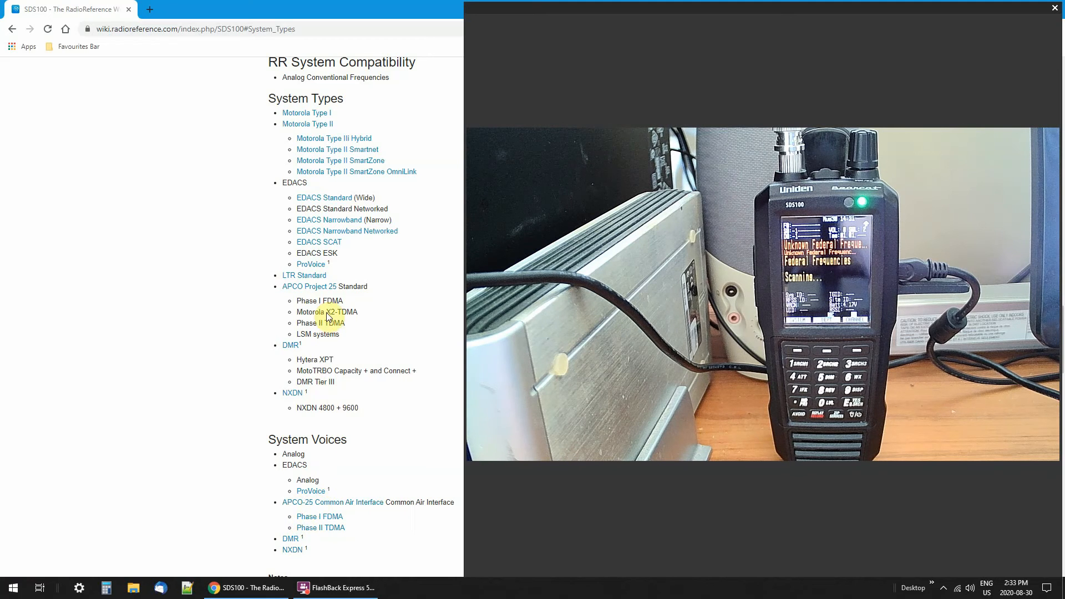
pyautogui.moveTo(310, 264)
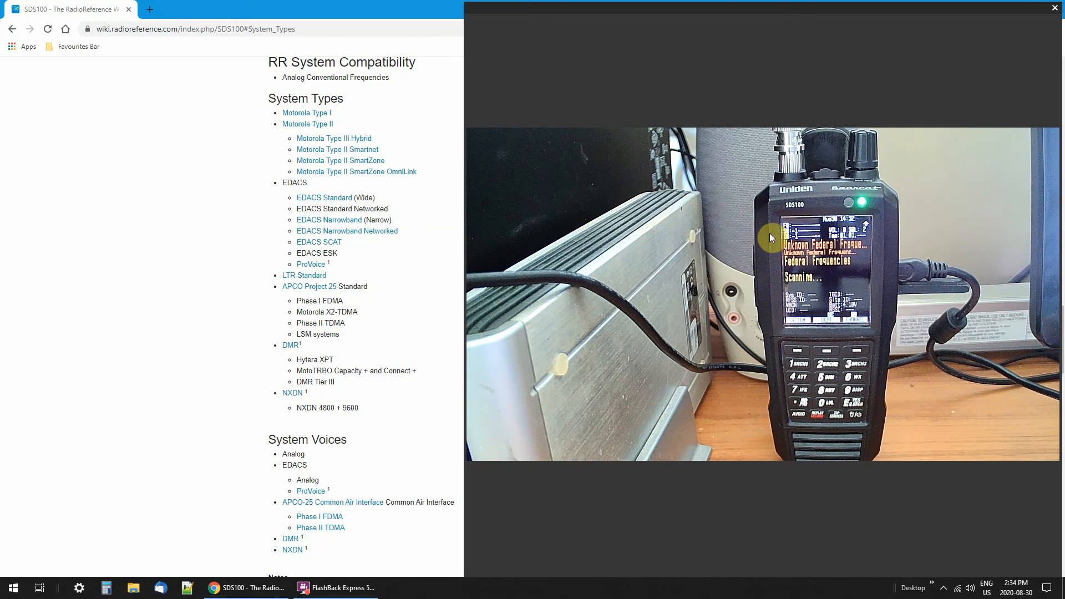
pyautogui.moveTo(340, 160)
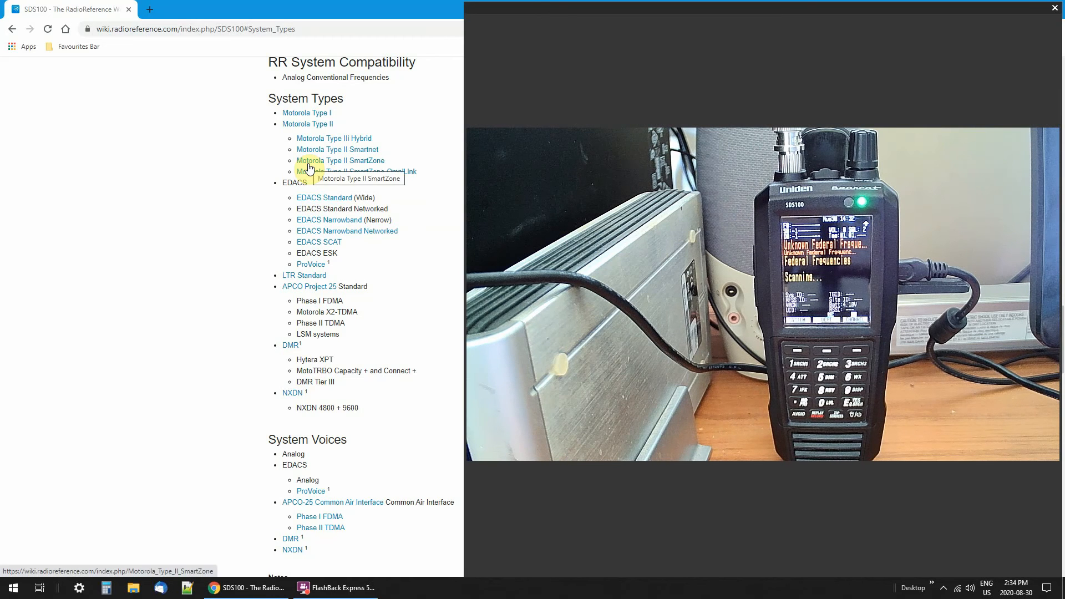